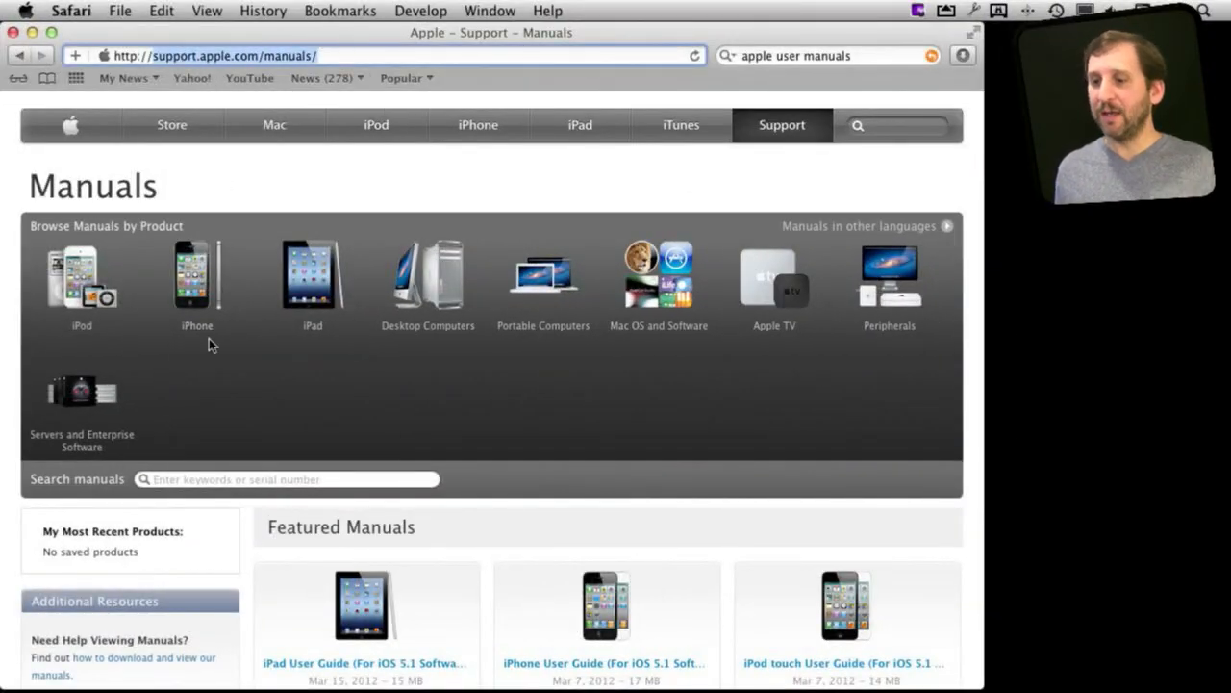
mouse_move(327, 393)
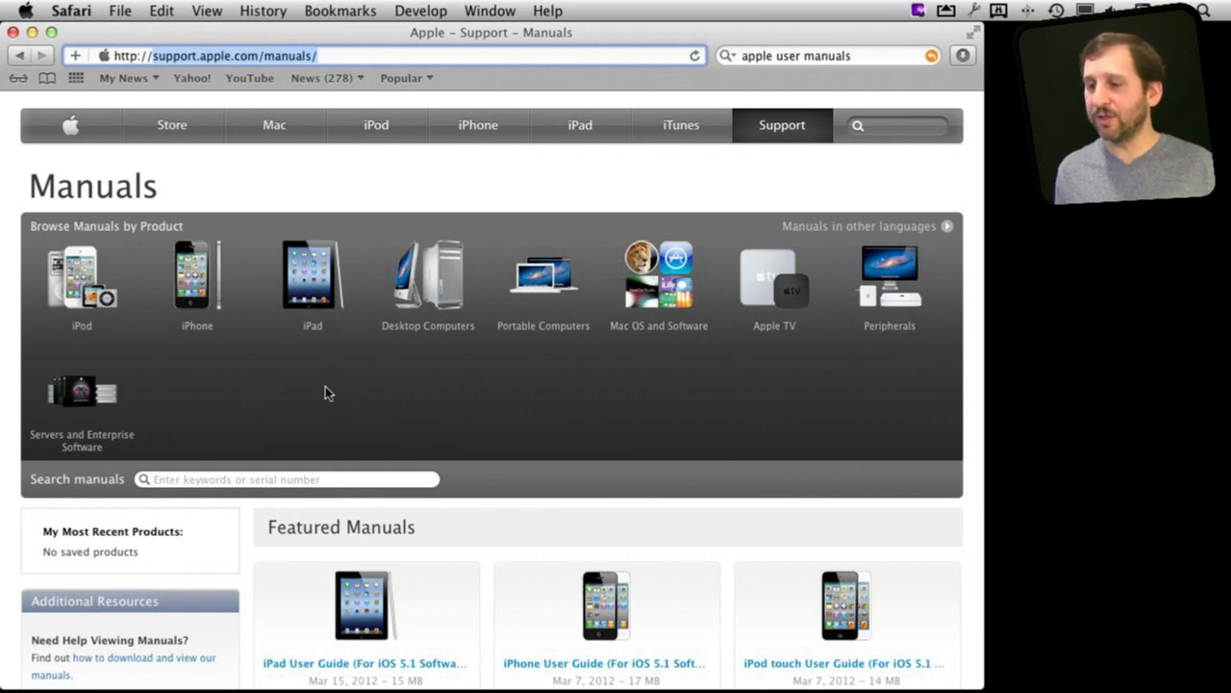
Step: Narrow Apple manuals to Desktop Computers > Mac mini and expand Languages for the Mac mini (Mid 2011) User Guide
click(427, 279)
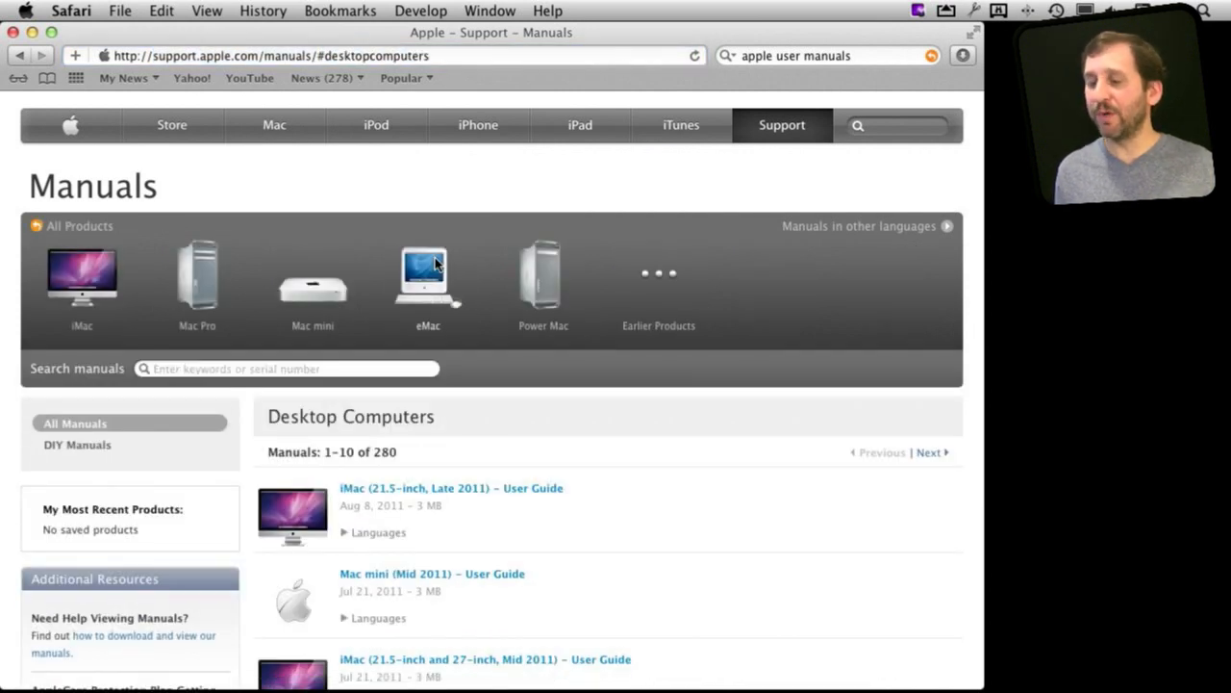
click(311, 279)
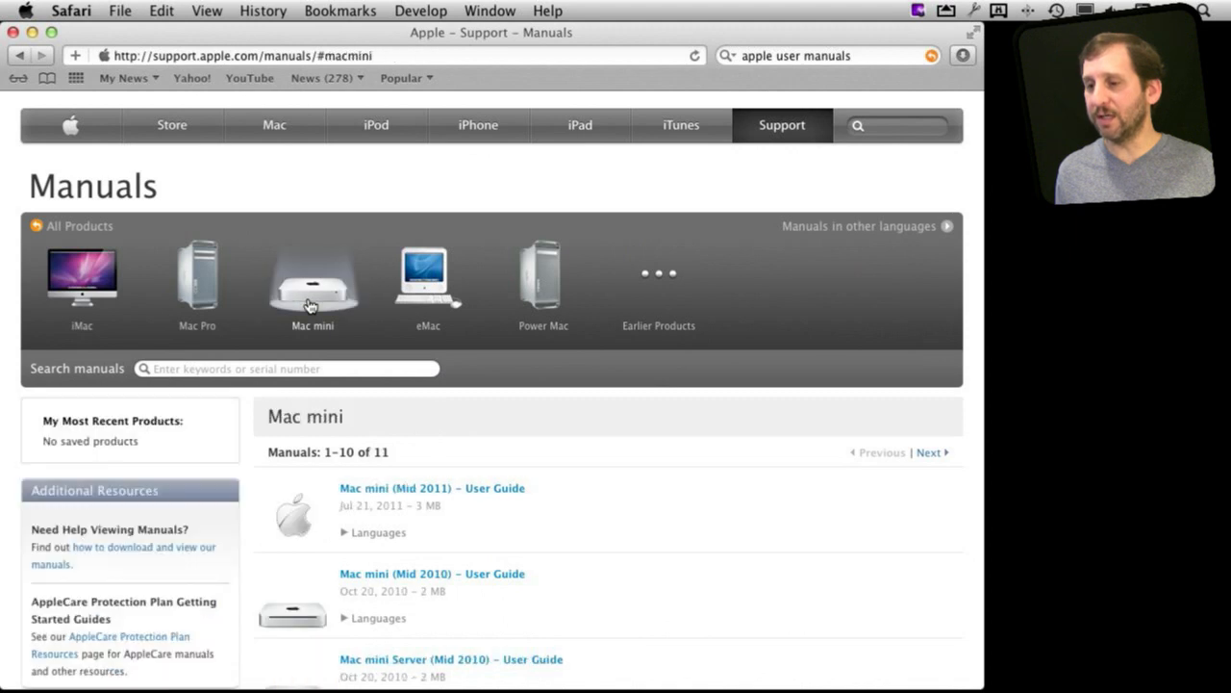
mouse_move(466, 508)
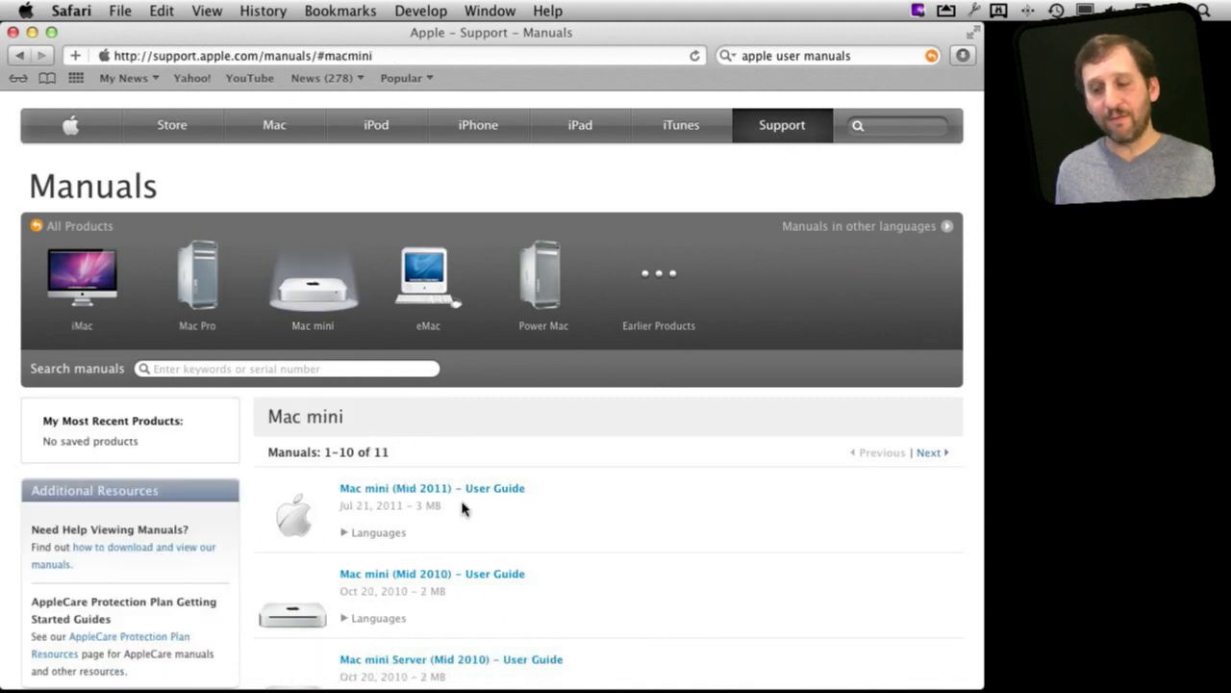
scroll(down, 3)
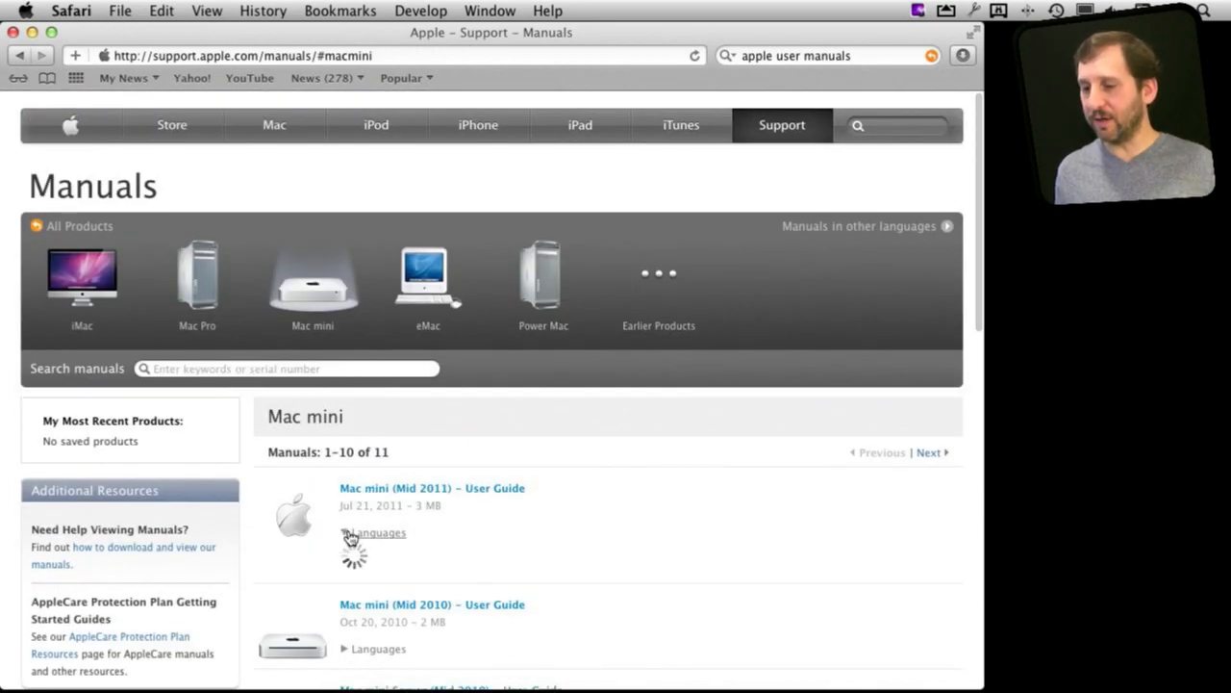
click(373, 531)
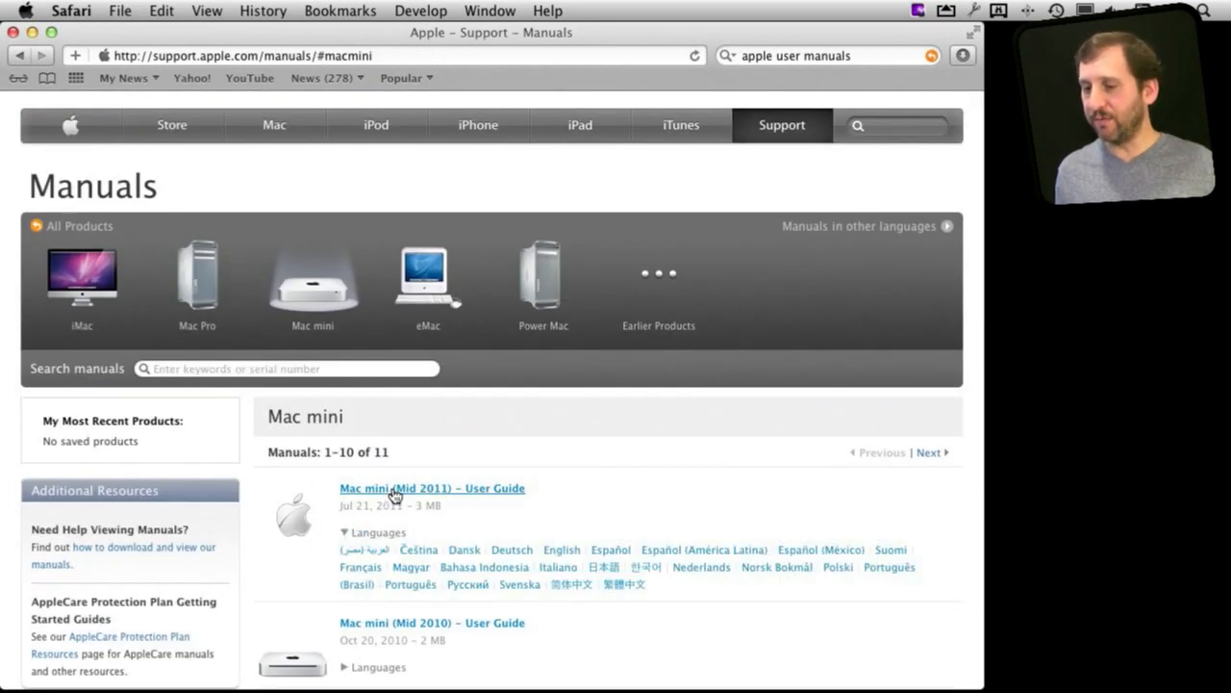
Step: Open the Mac mini (Mid 2011) User Guide PDF and read down to Step 5 about turning it on
click(431, 489)
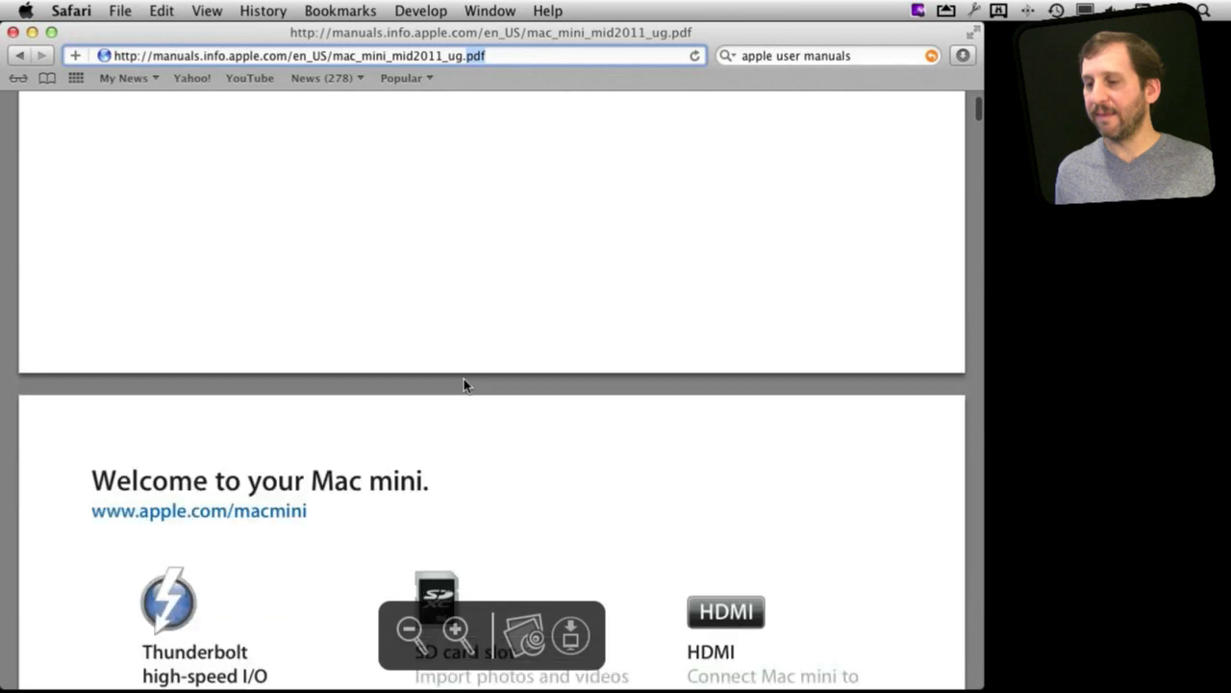
scroll(down, 3)
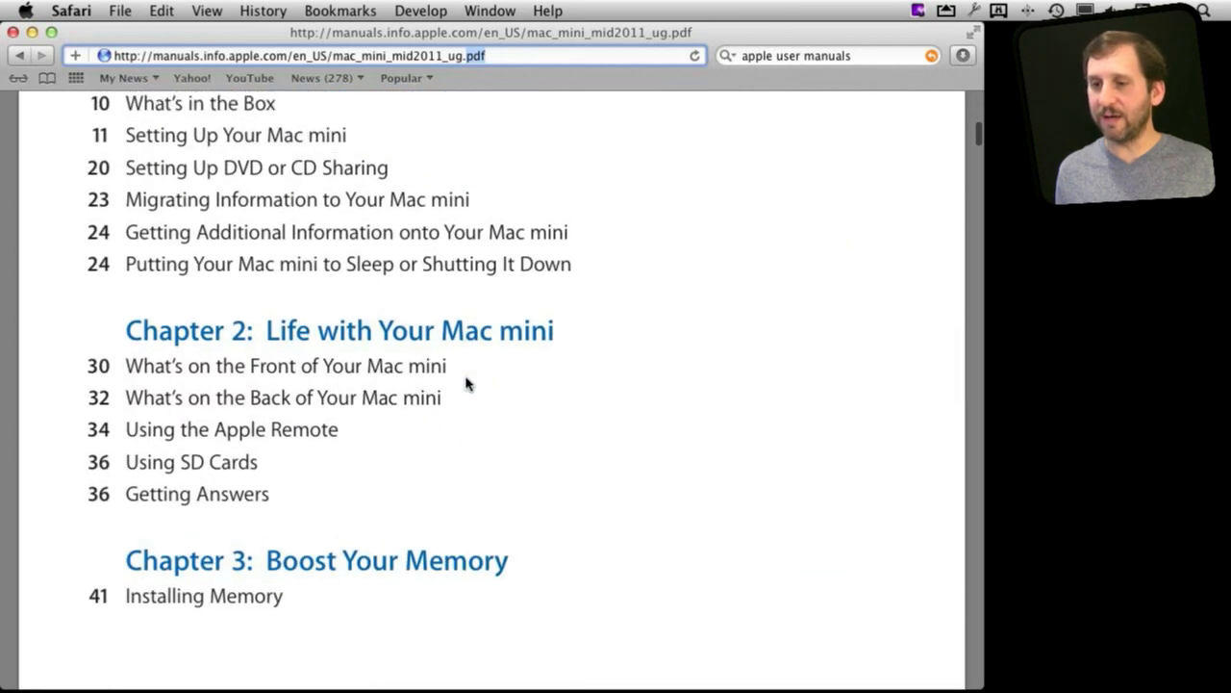
scroll(down, 3)
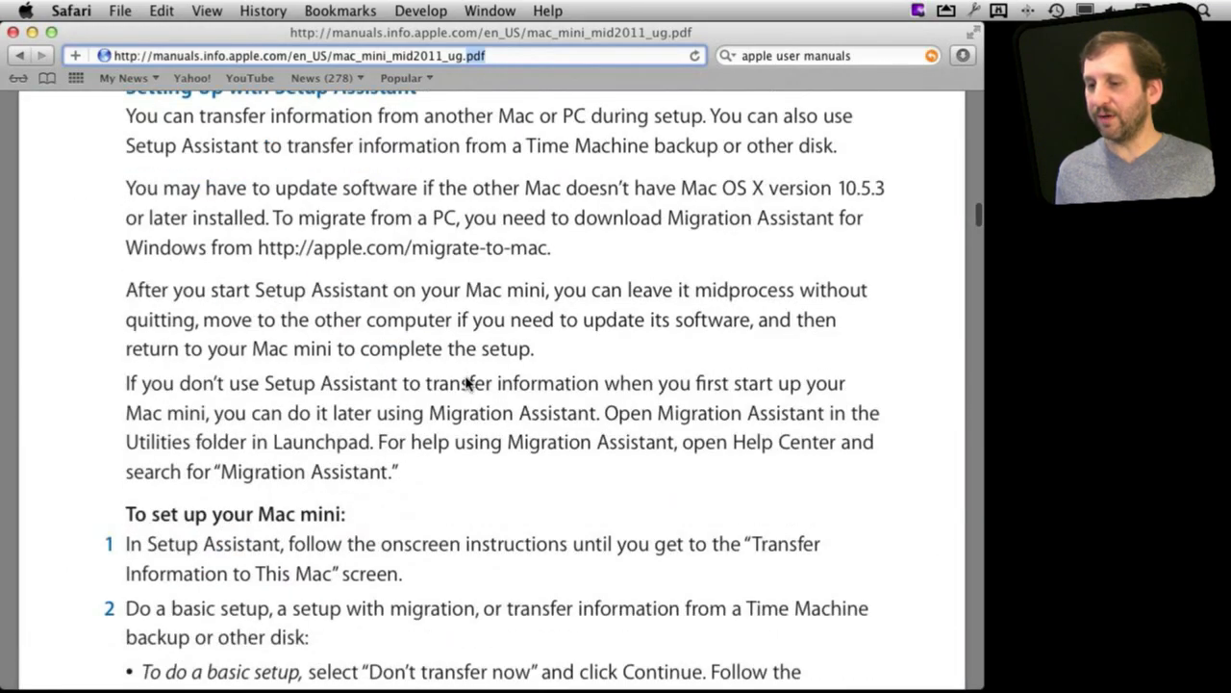
scroll(down, 3)
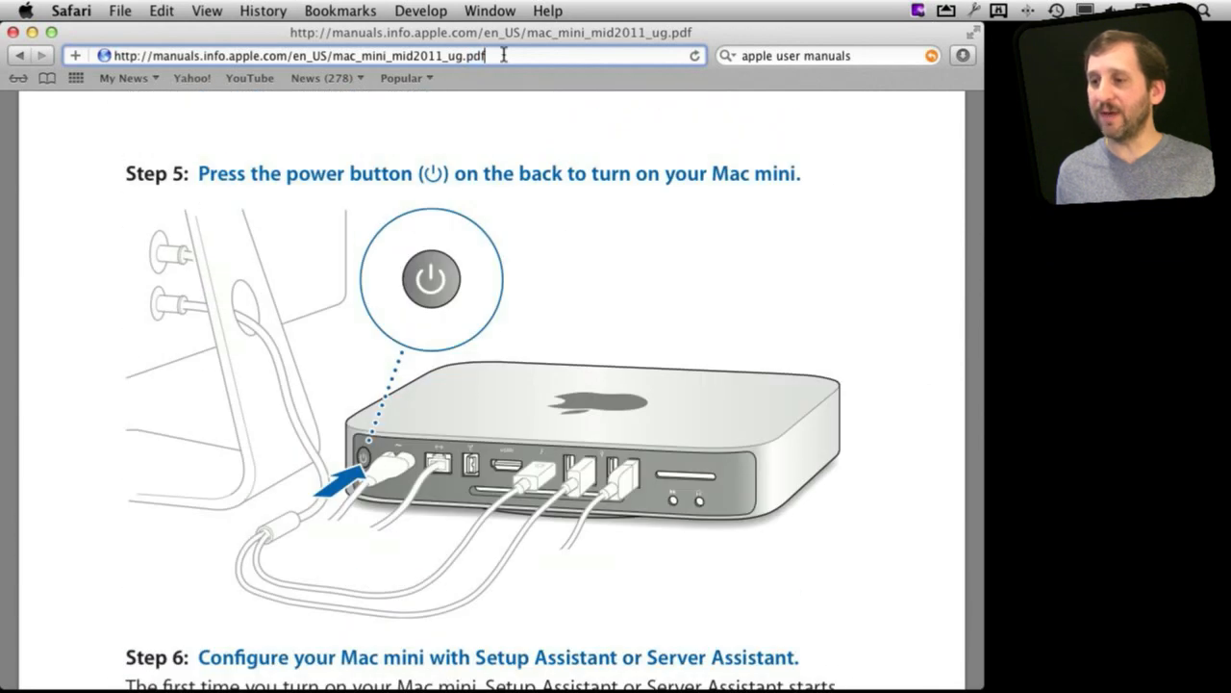
Step: Save the Mac mini user guide PDF into the Documents folder via File > Save As
click(119, 12)
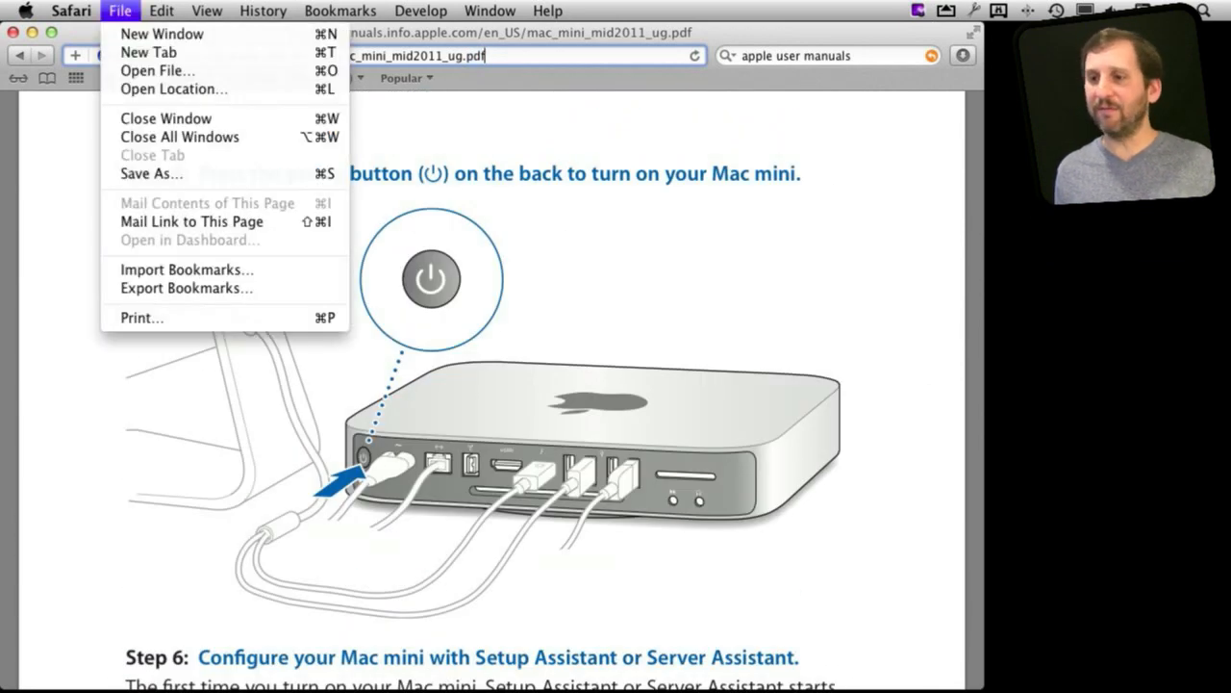
click(150, 173)
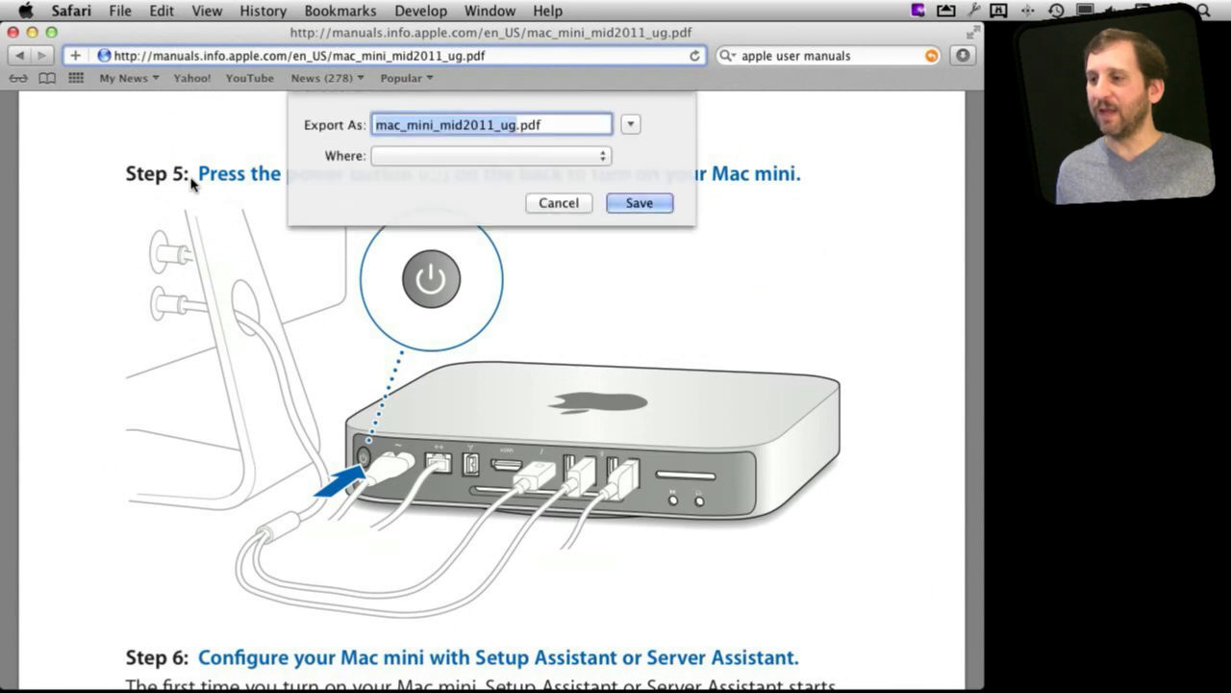
click(490, 154)
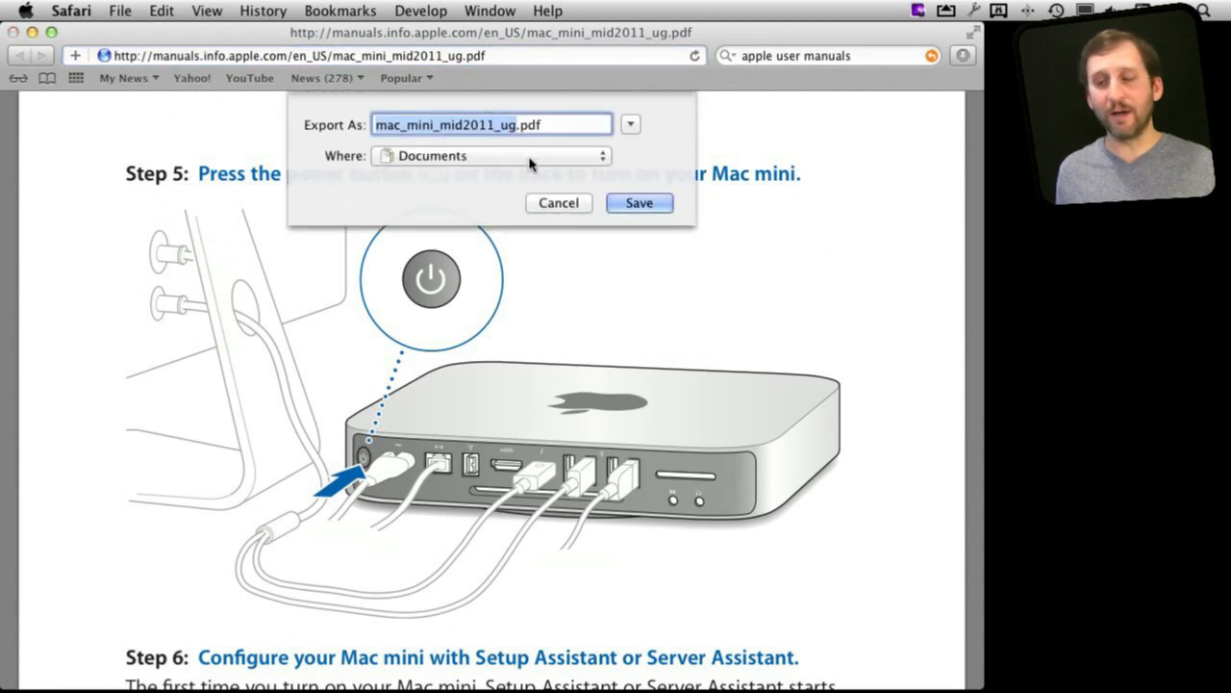
click(558, 202)
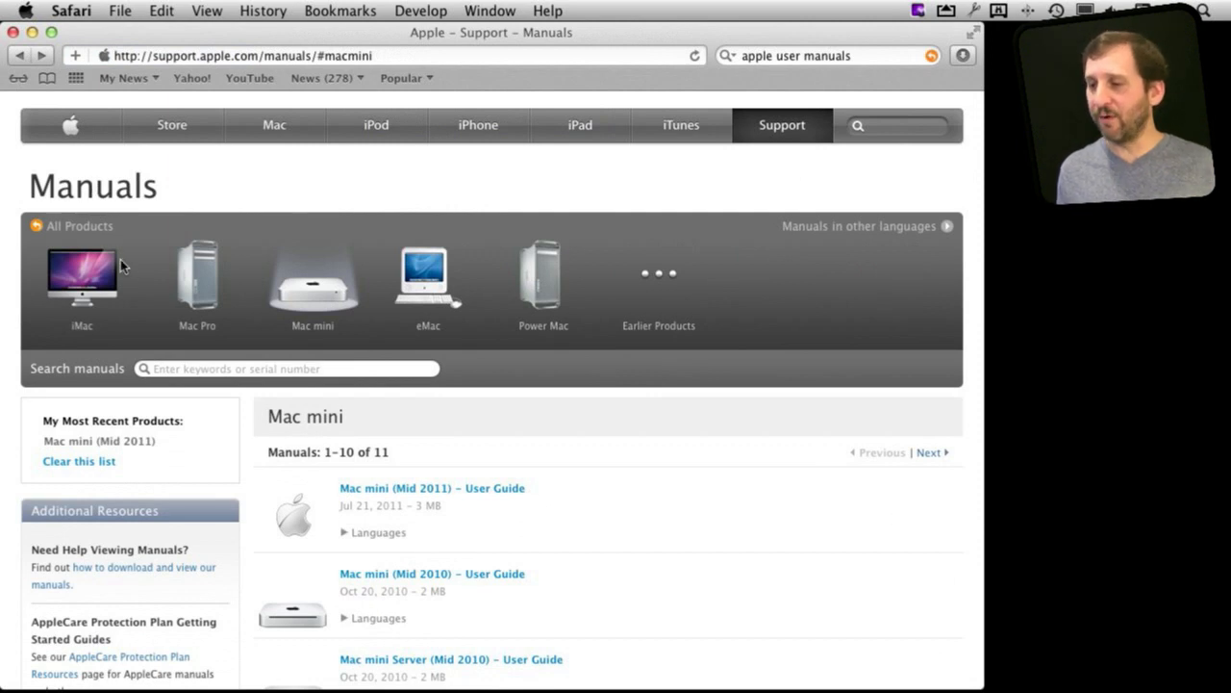
Step: Return to all product categories, then browse the MacBook Air and MacBook Pro manuals lists
click(16, 53)
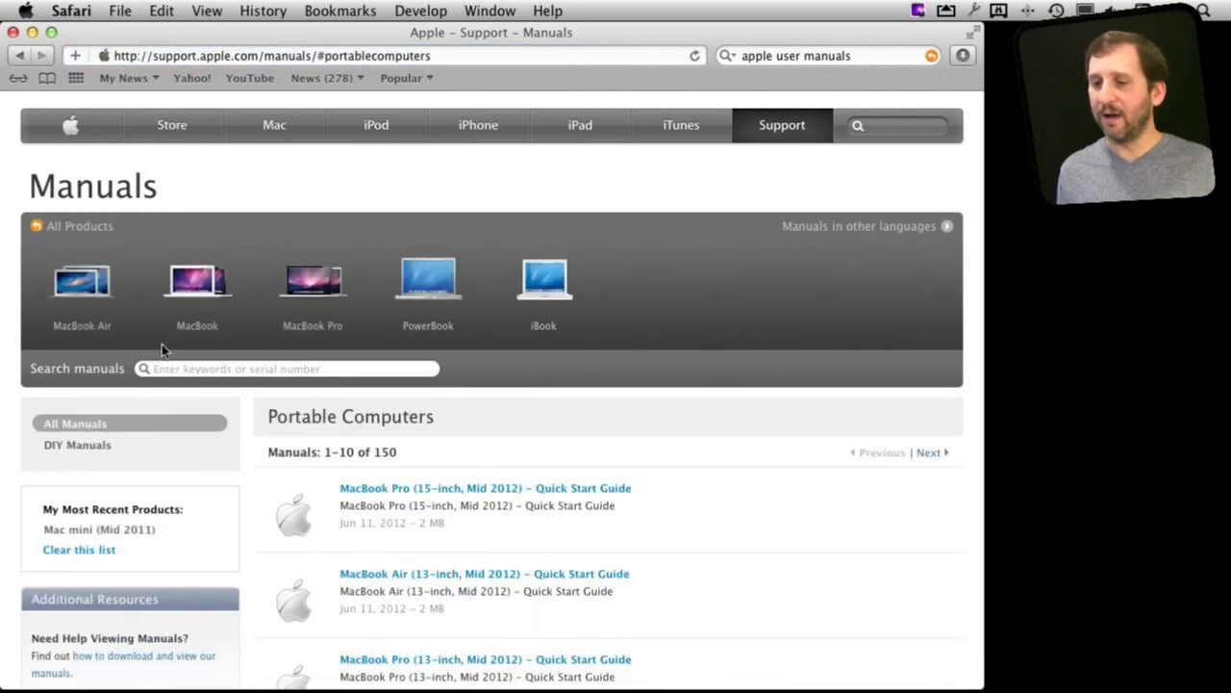
click(80, 280)
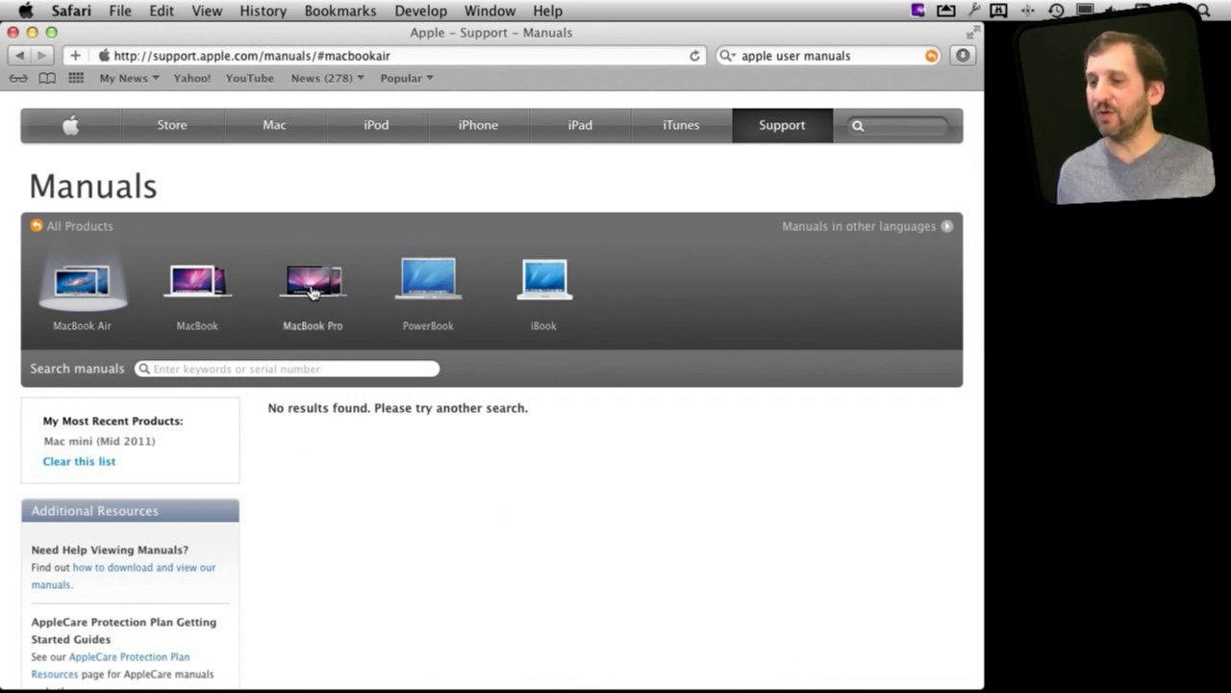
click(311, 281)
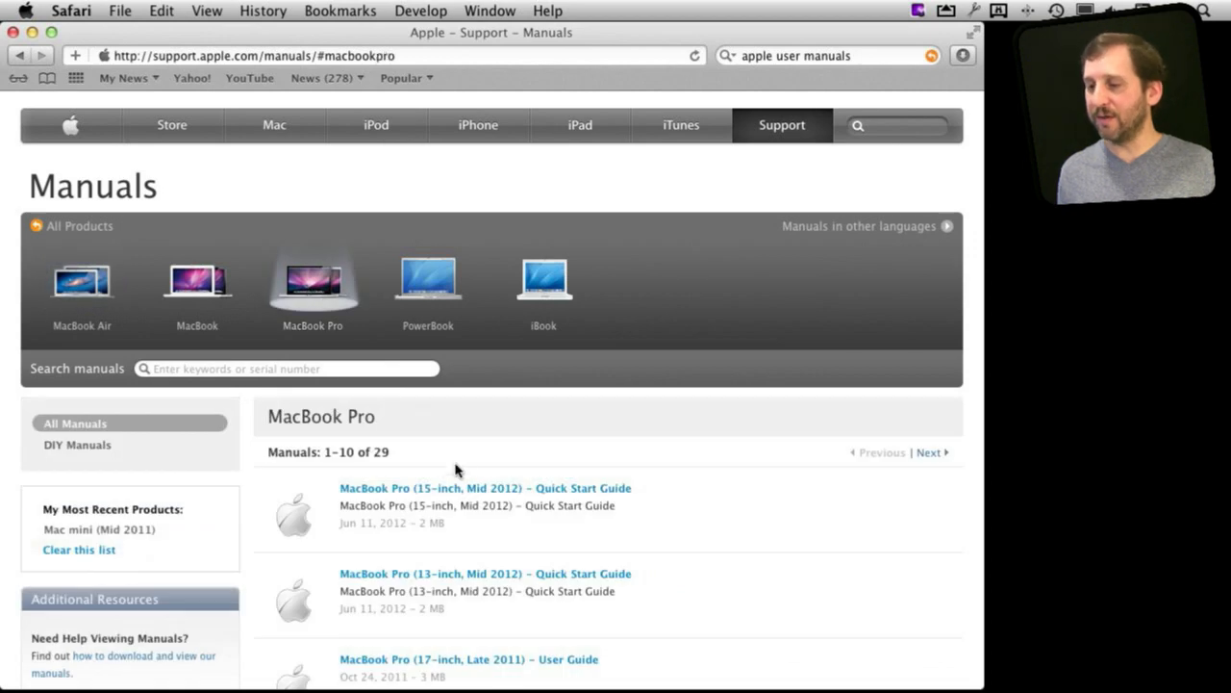
Step: Look through the MacBook Pro manuals and return to Browse Manuals by Product via All Products
scroll(down, 3)
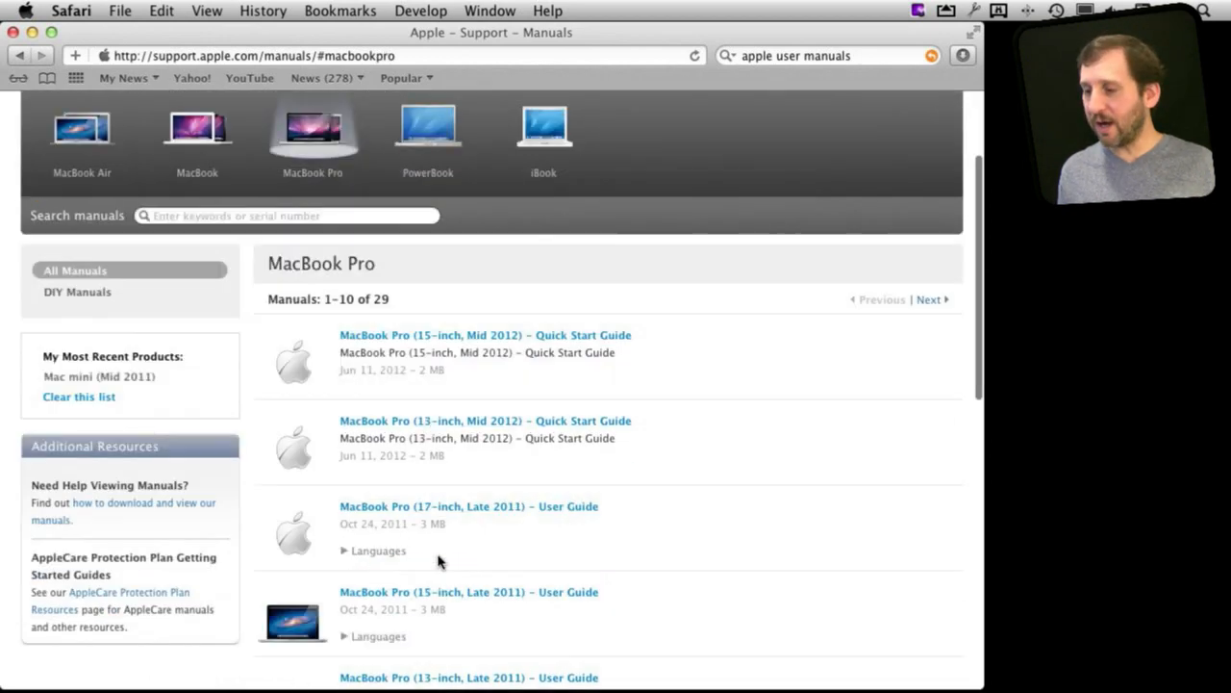
scroll(down, 3)
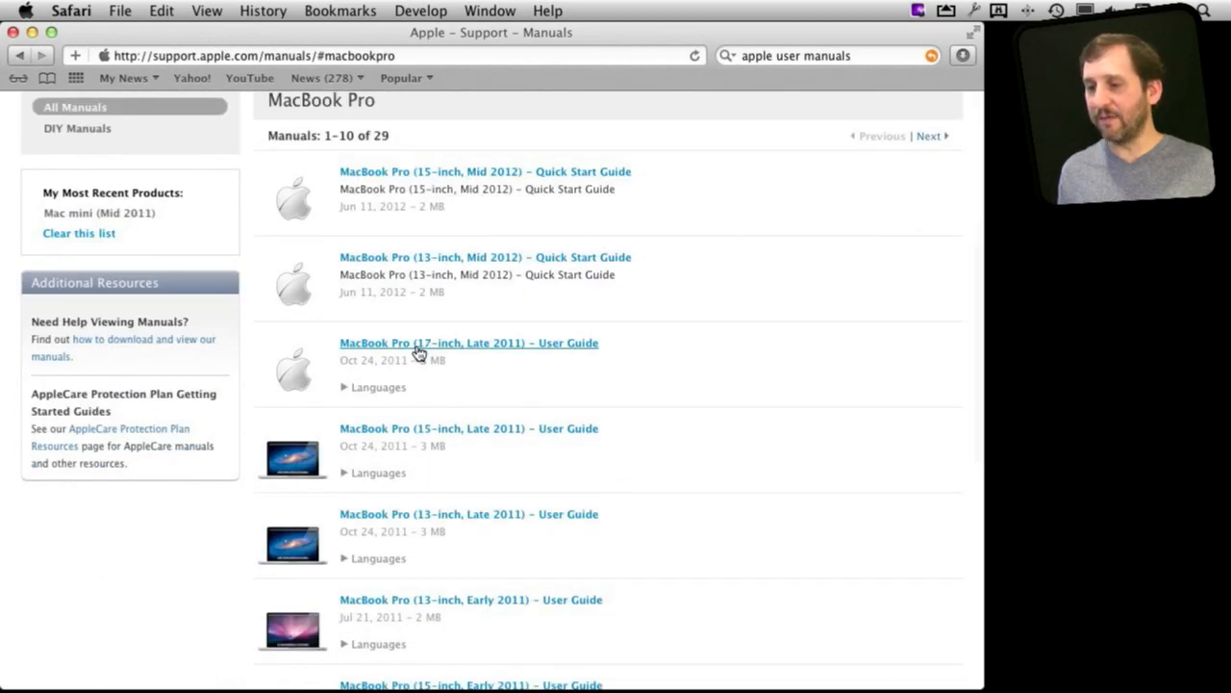
scroll(down, 3)
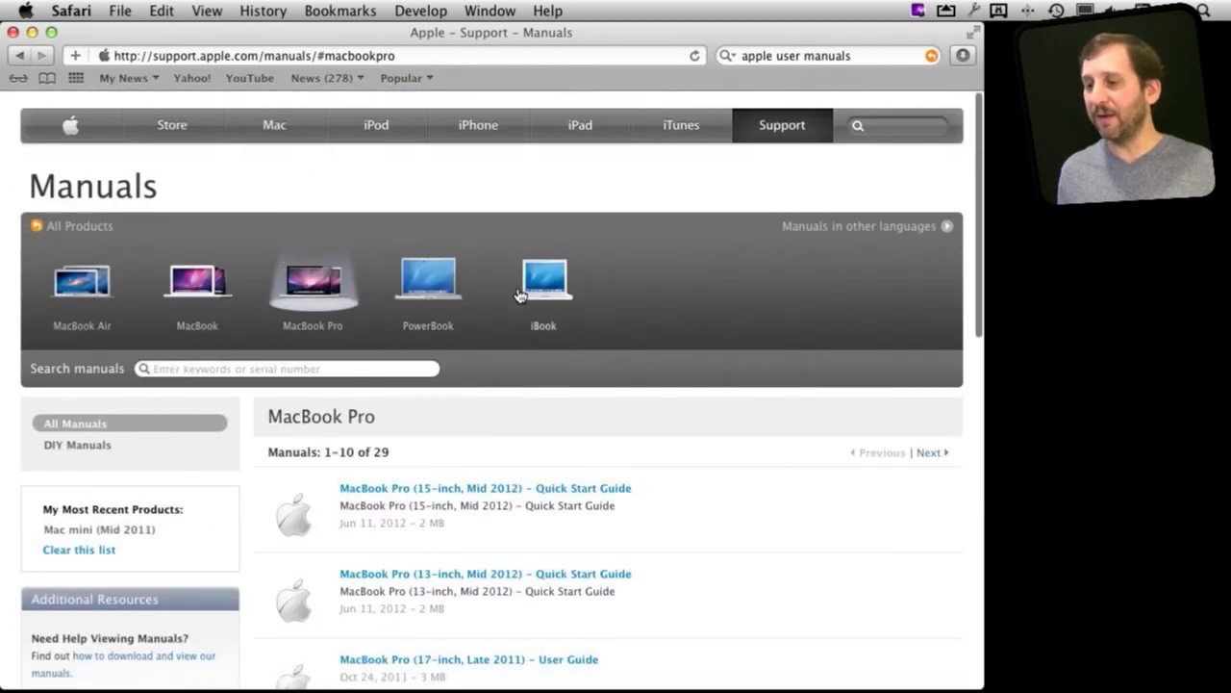
click(427, 281)
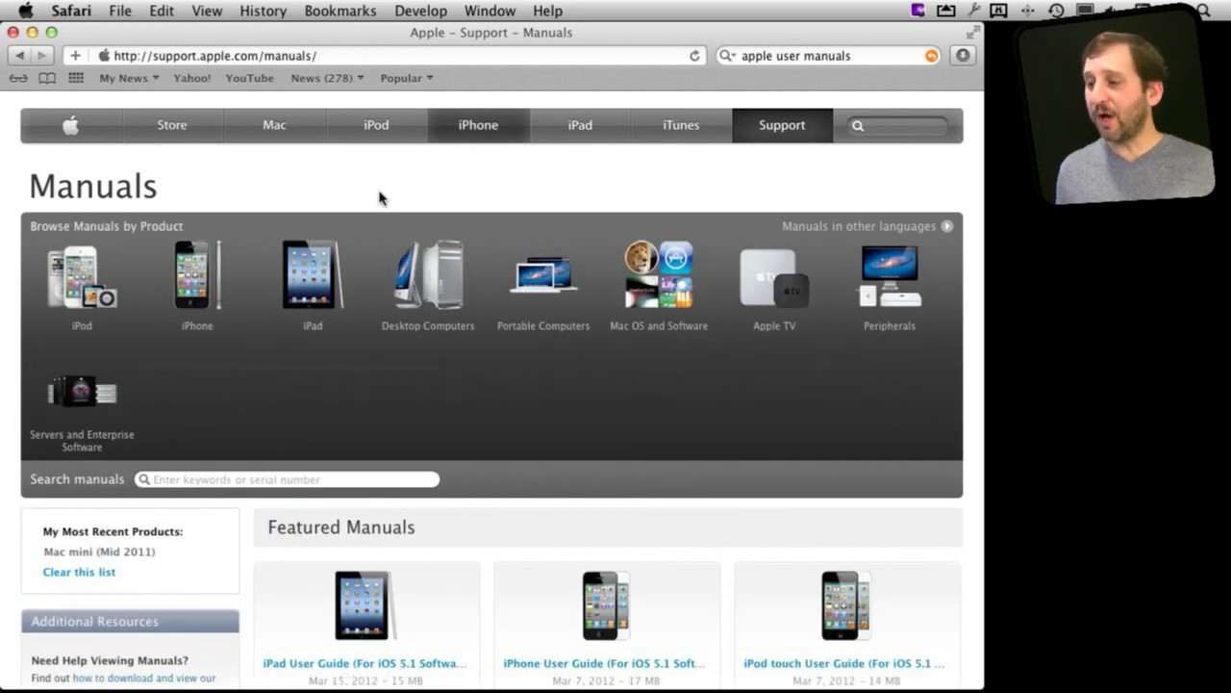
Step: Browse Mac OS and Software > Productivity Software and download the Numbers '09 User Guide PDF
click(658, 277)
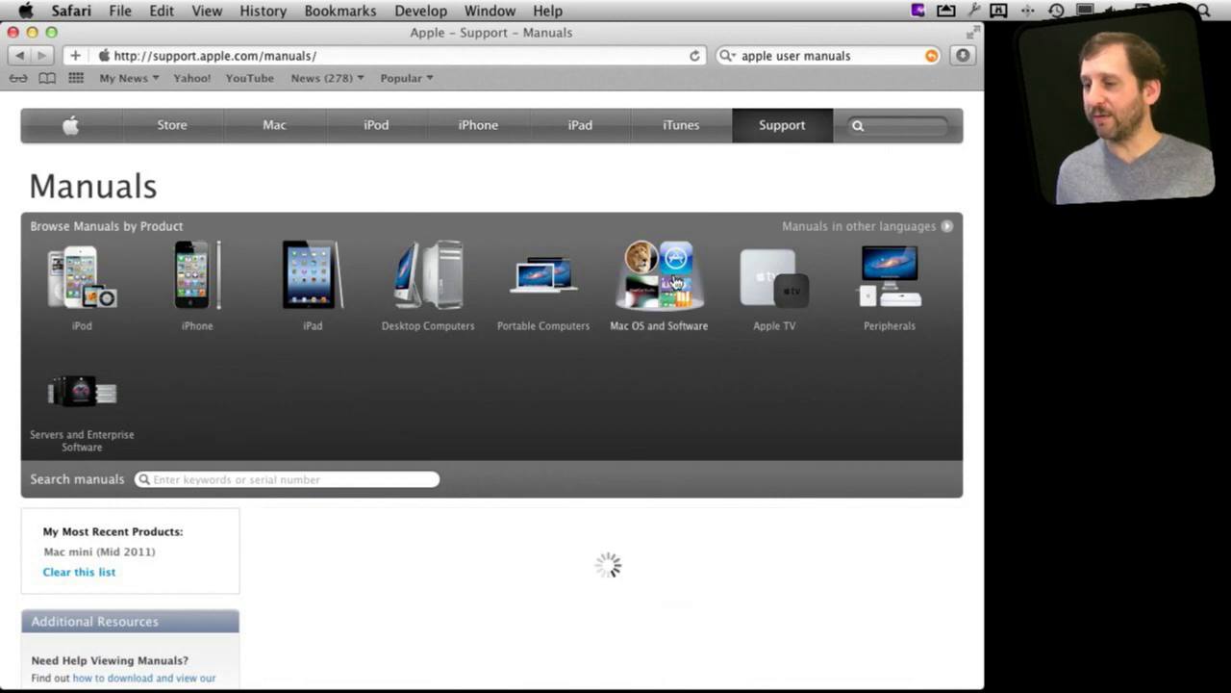
click(658, 273)
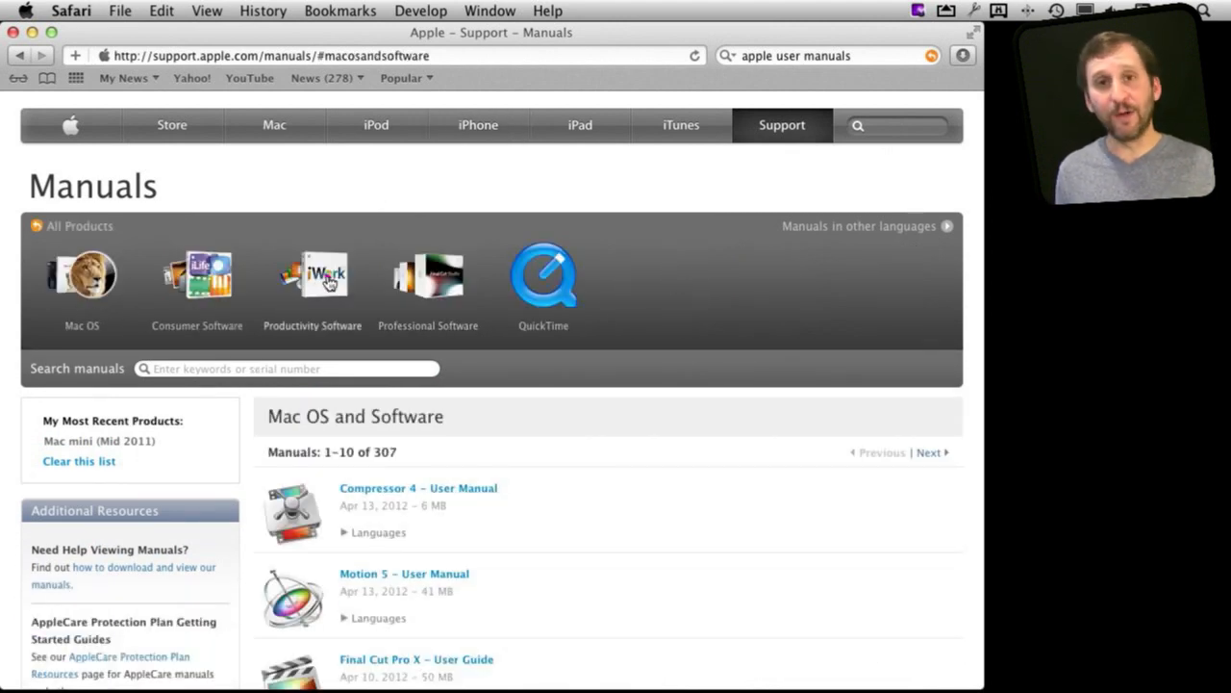
click(312, 274)
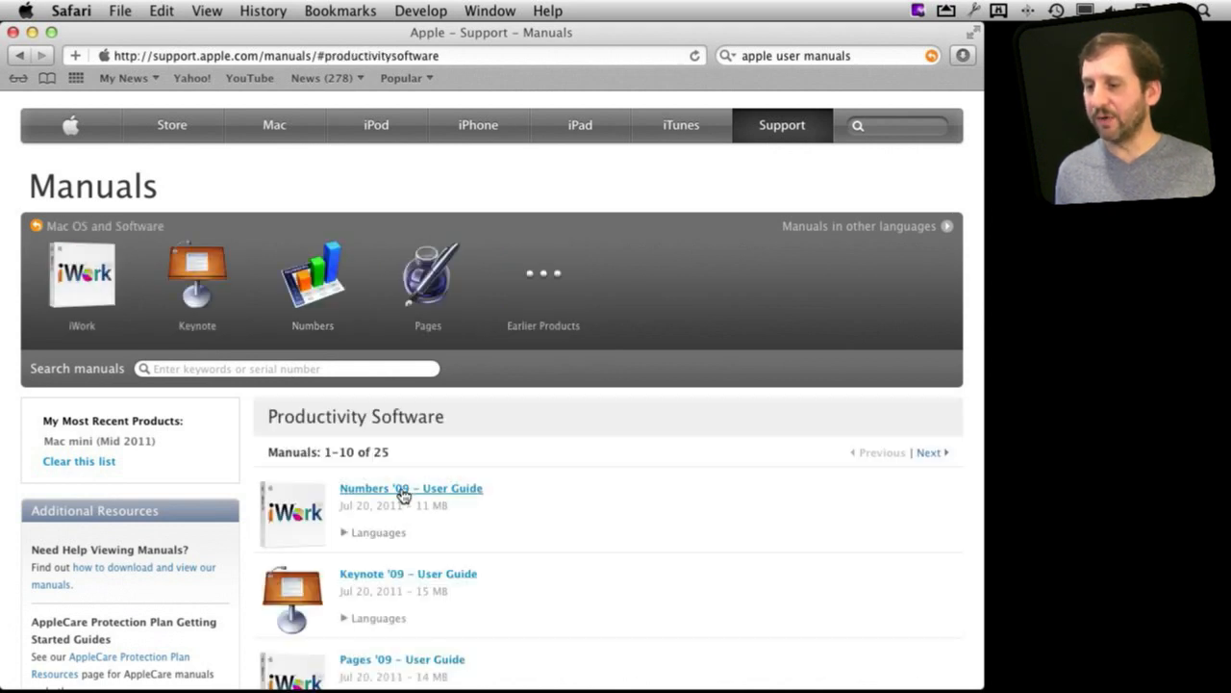
click(409, 488)
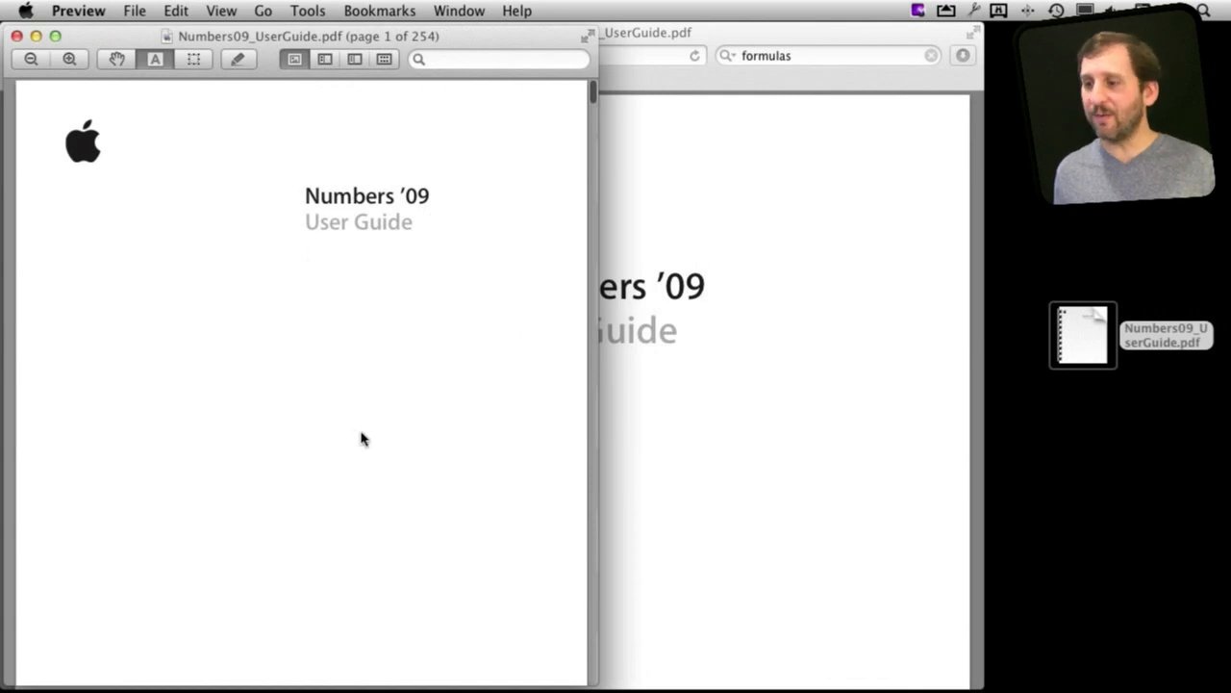
Step: Skim the guide's table of contents in Preview, then search it for 'averages'
scroll(down, 3)
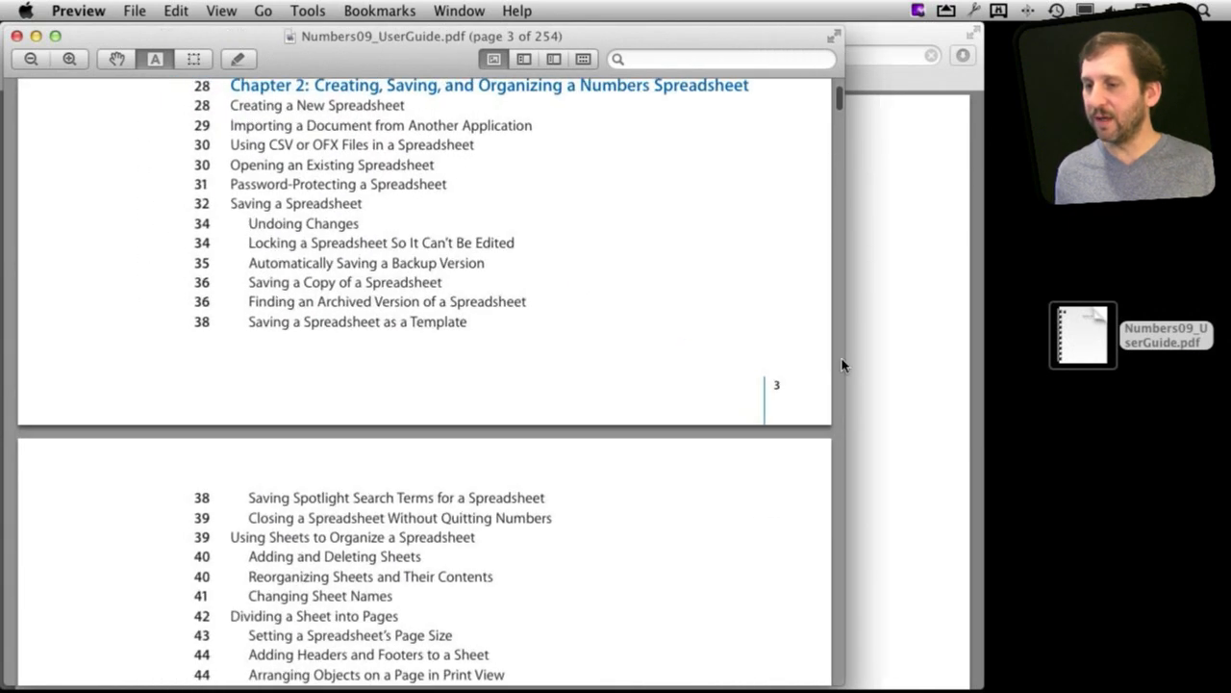
scroll(down, 3)
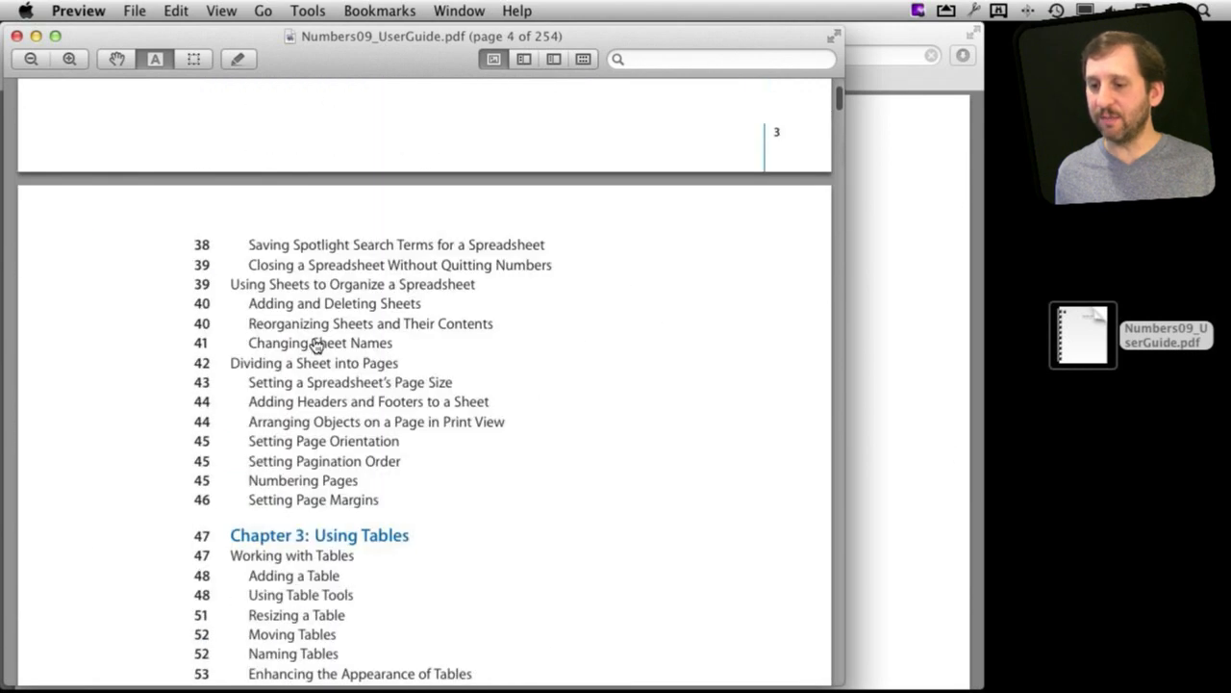
scroll(down, 3)
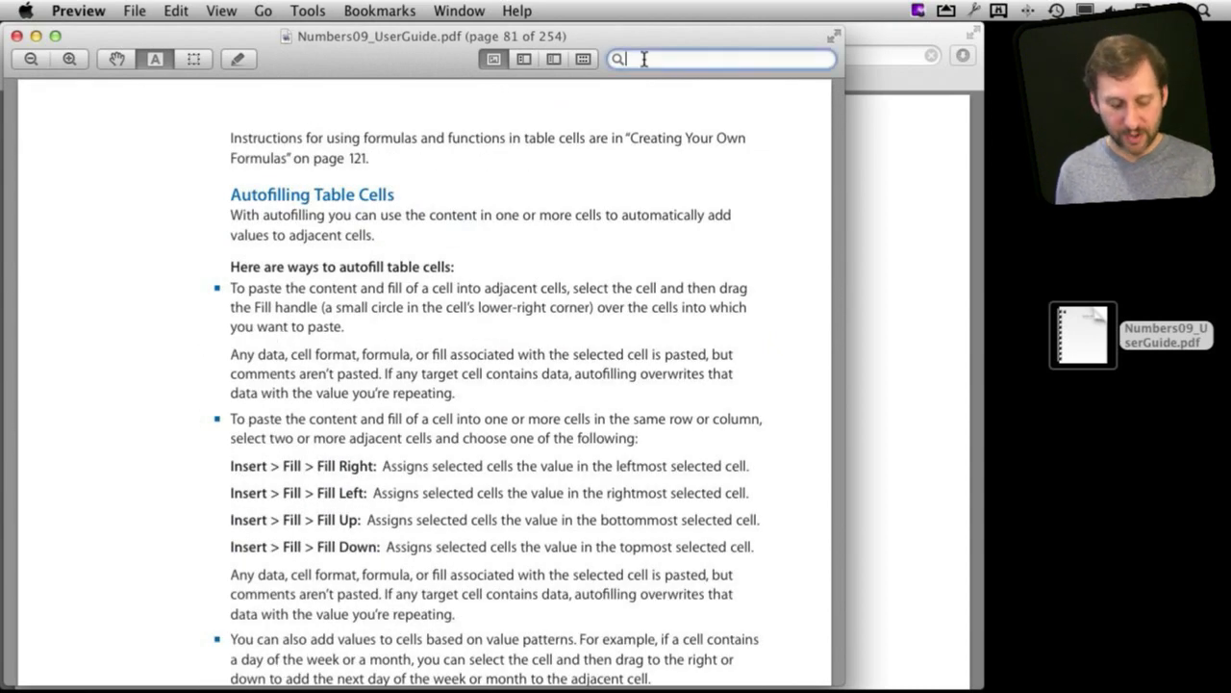
text(averages)
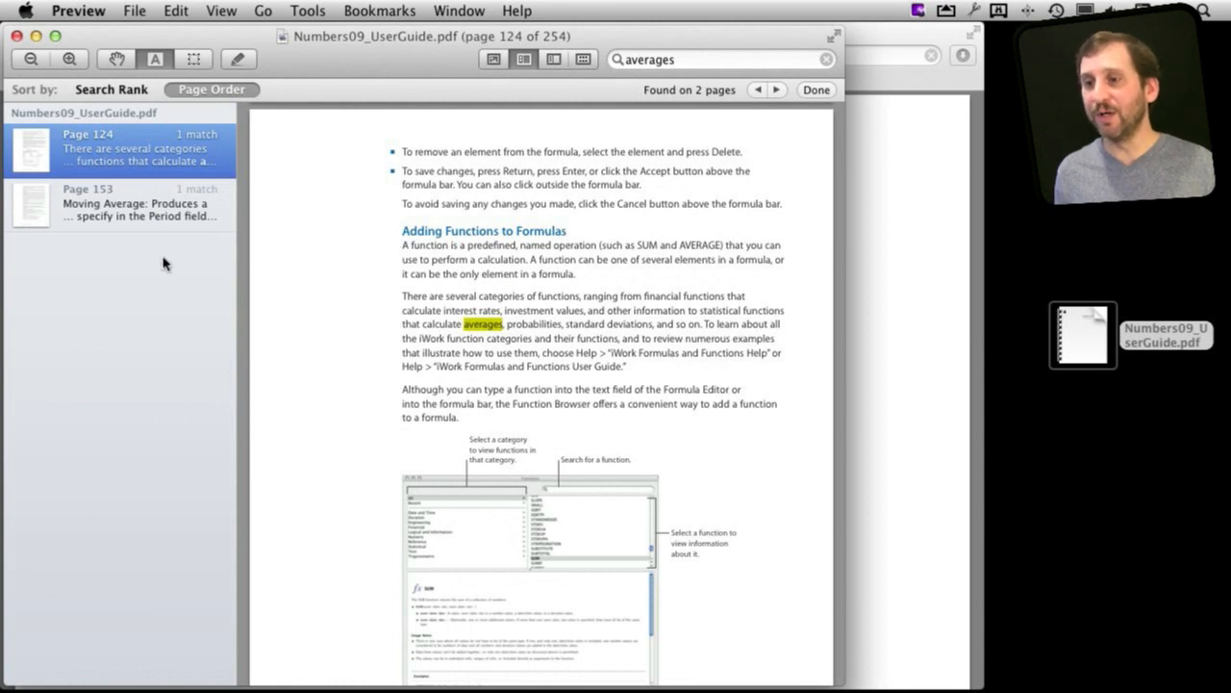
mouse_move(804, 314)
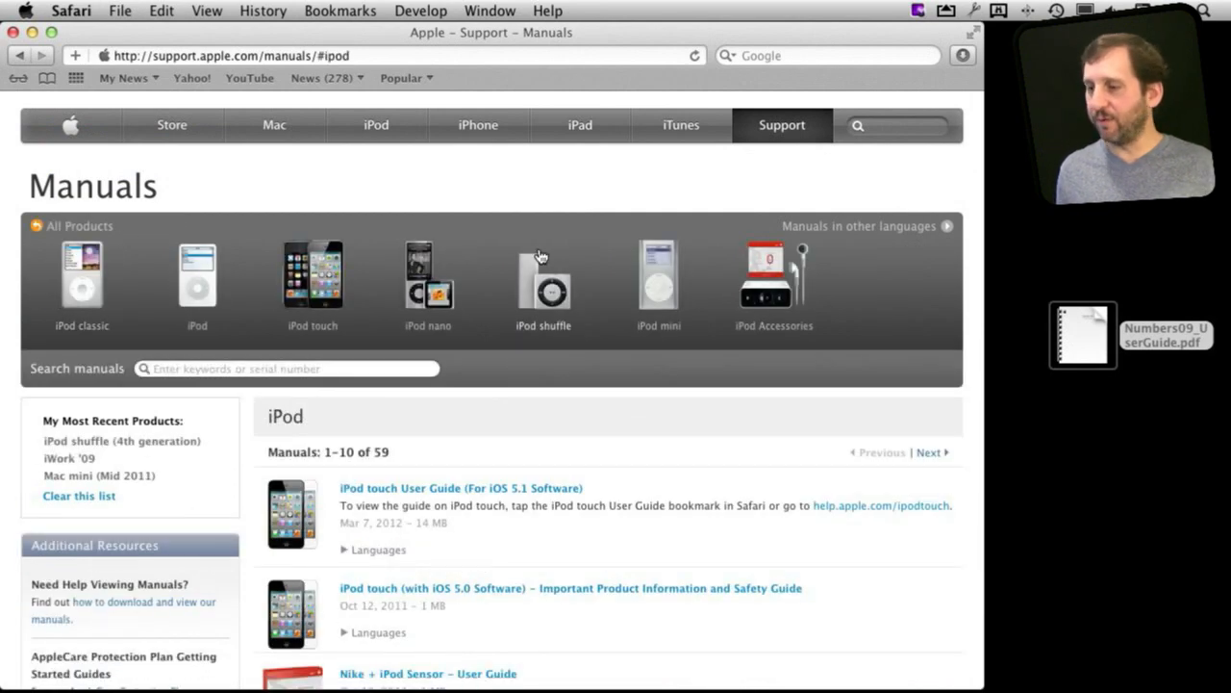
Step: Browse the iPod shuffle and iPod Accessories manuals, then return to all product categories
click(542, 279)
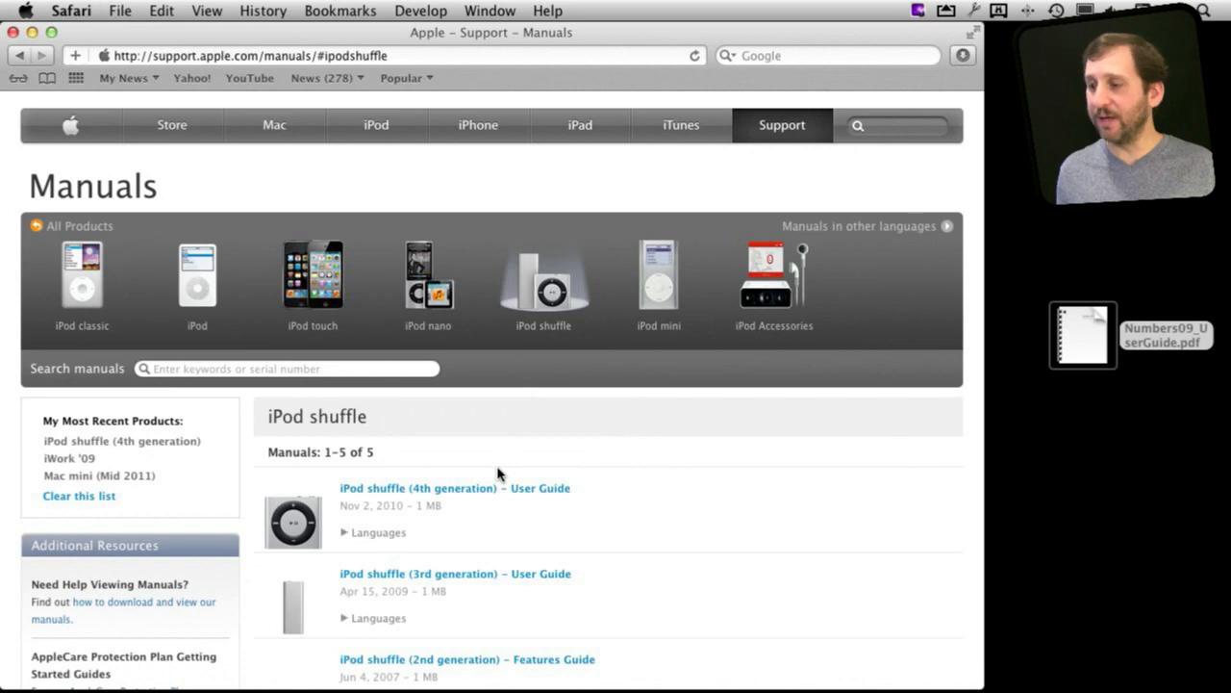
click(773, 279)
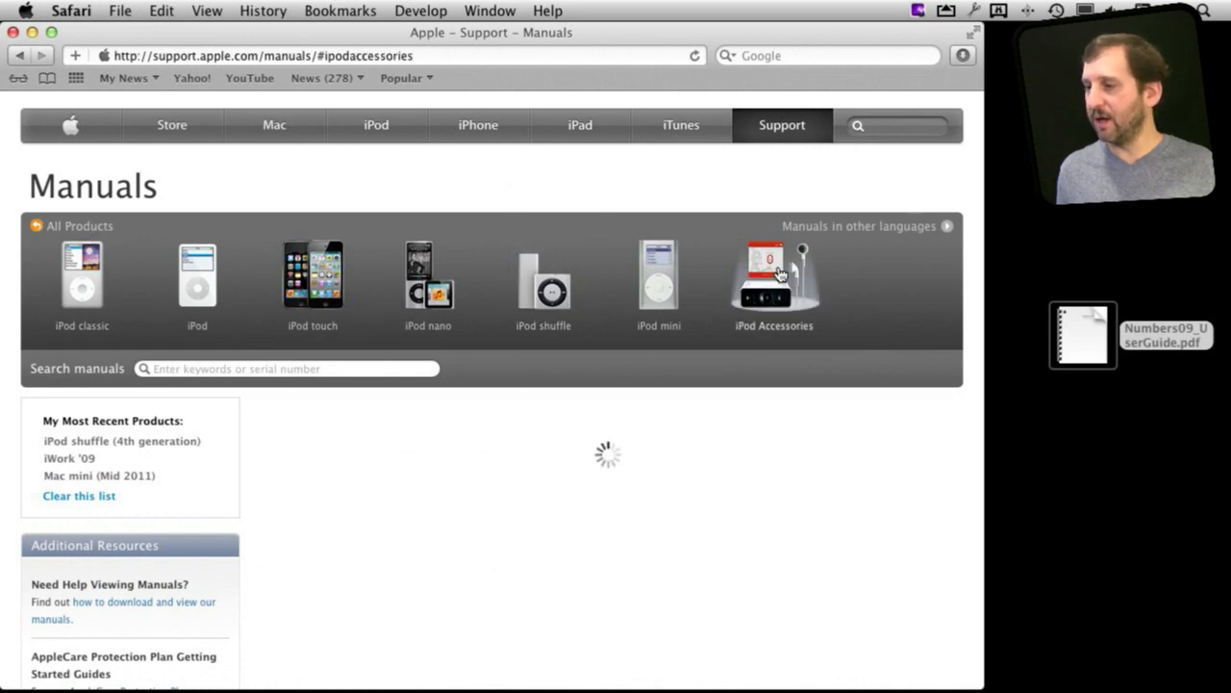
click(773, 279)
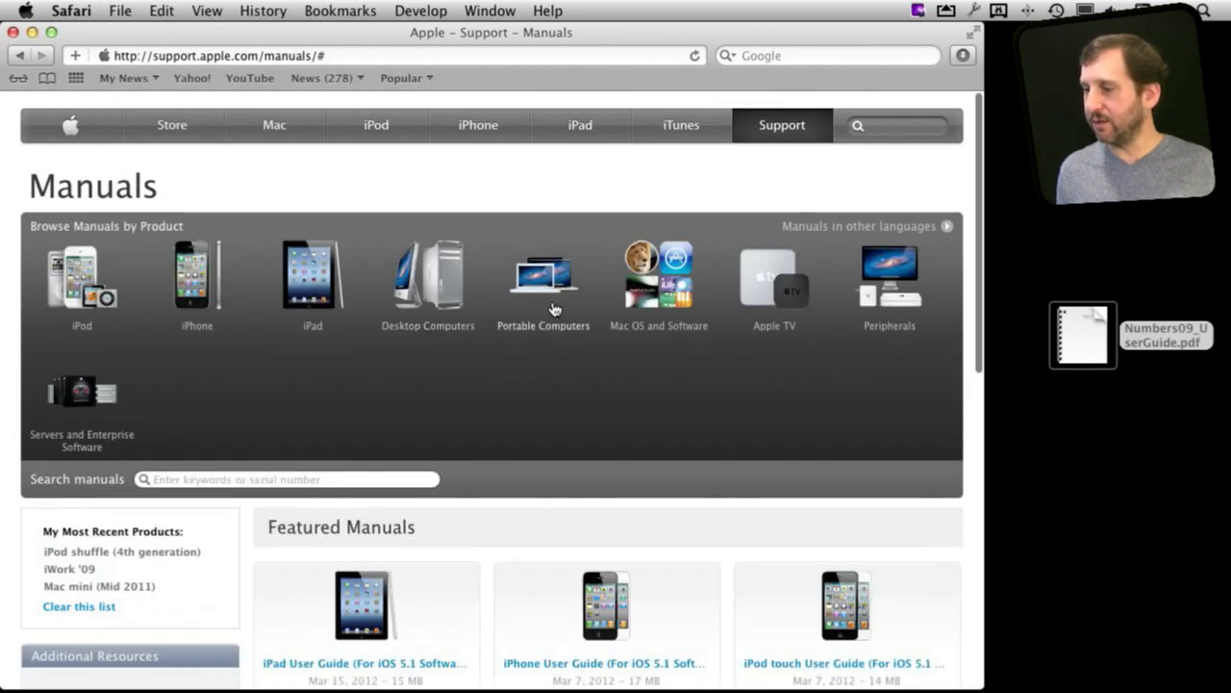
mouse_move(754, 304)
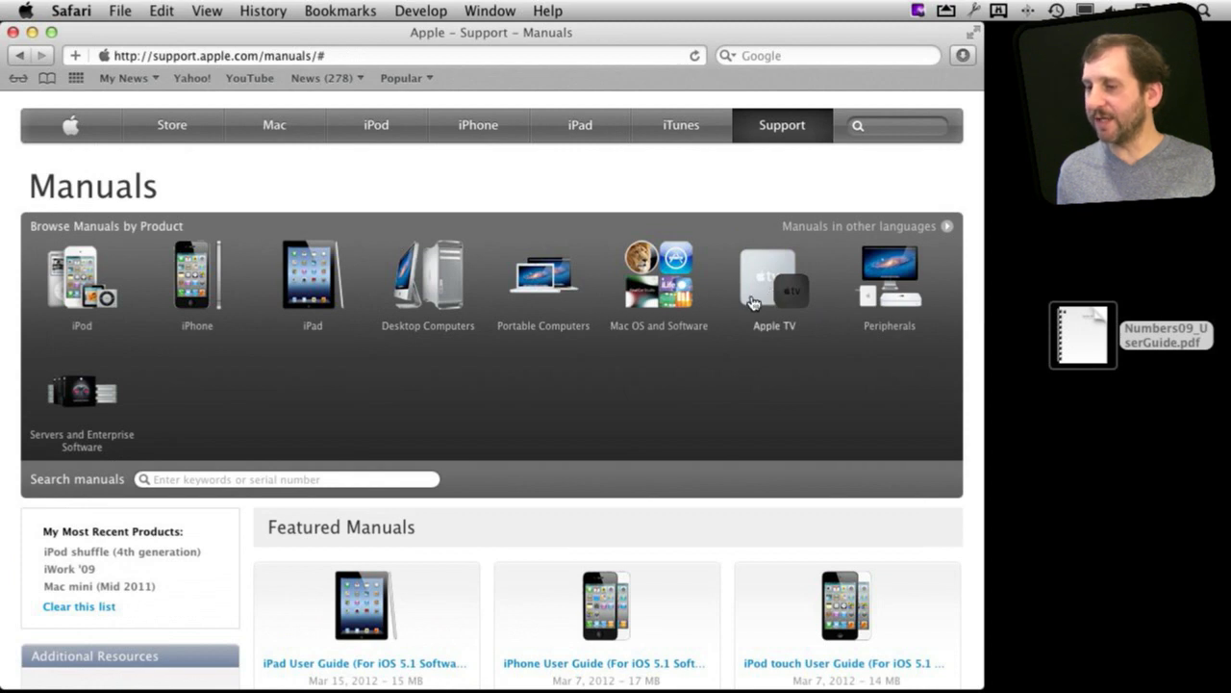
mouse_move(657, 279)
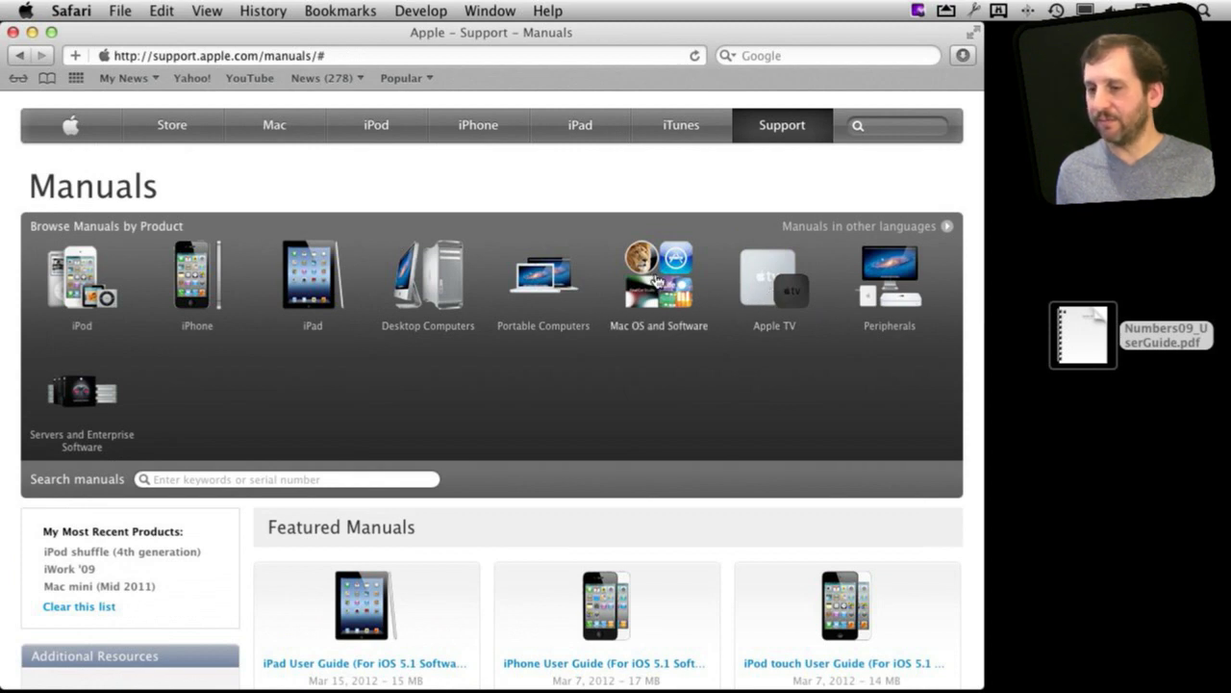
Step: Browse Mac OS and Software > Professional Software and open the Final Cut Pro X User Guide
click(658, 274)
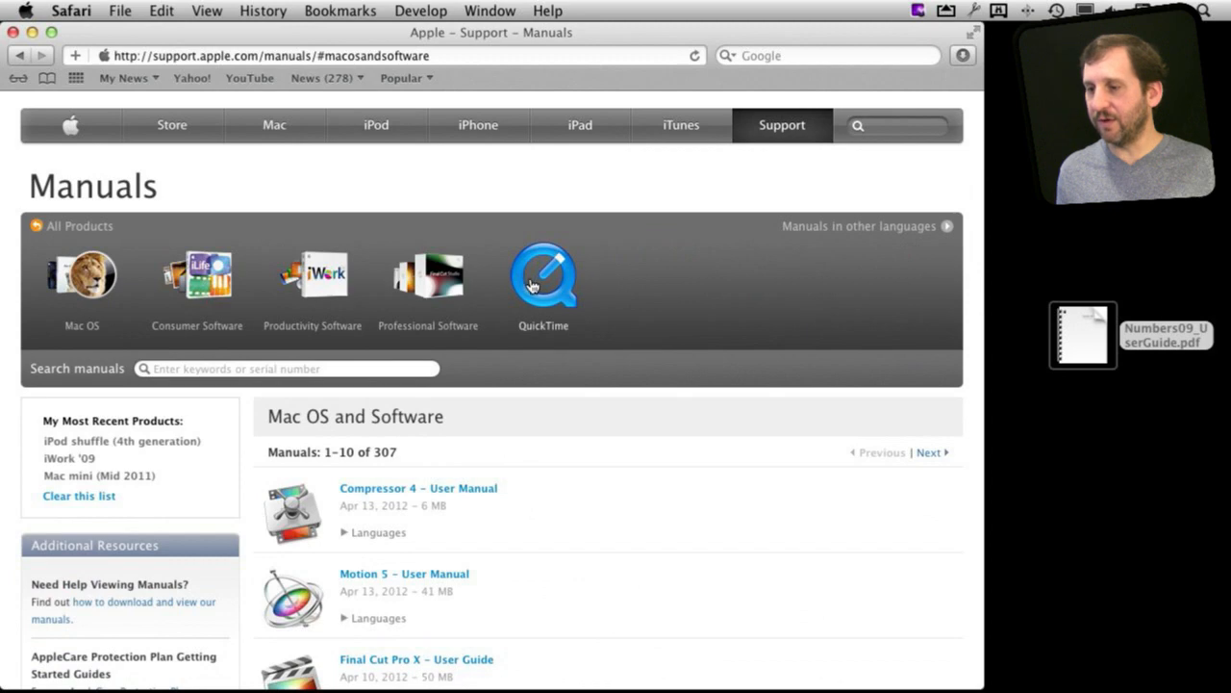
click(427, 279)
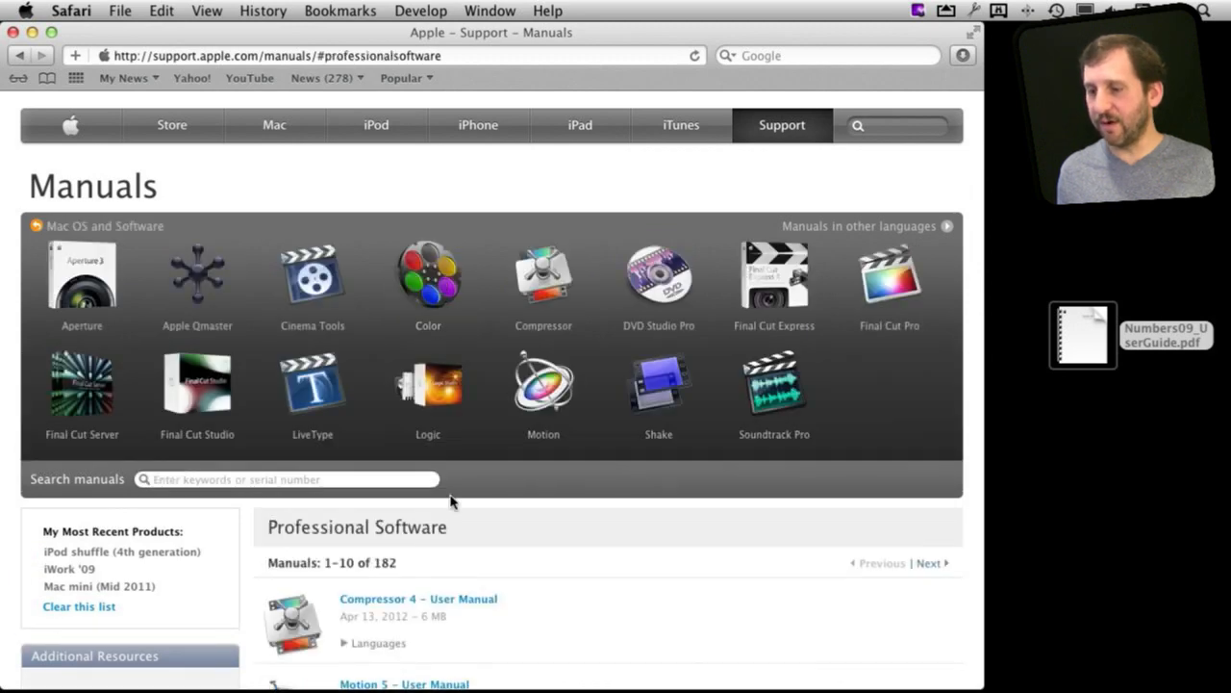
scroll(down, 3)
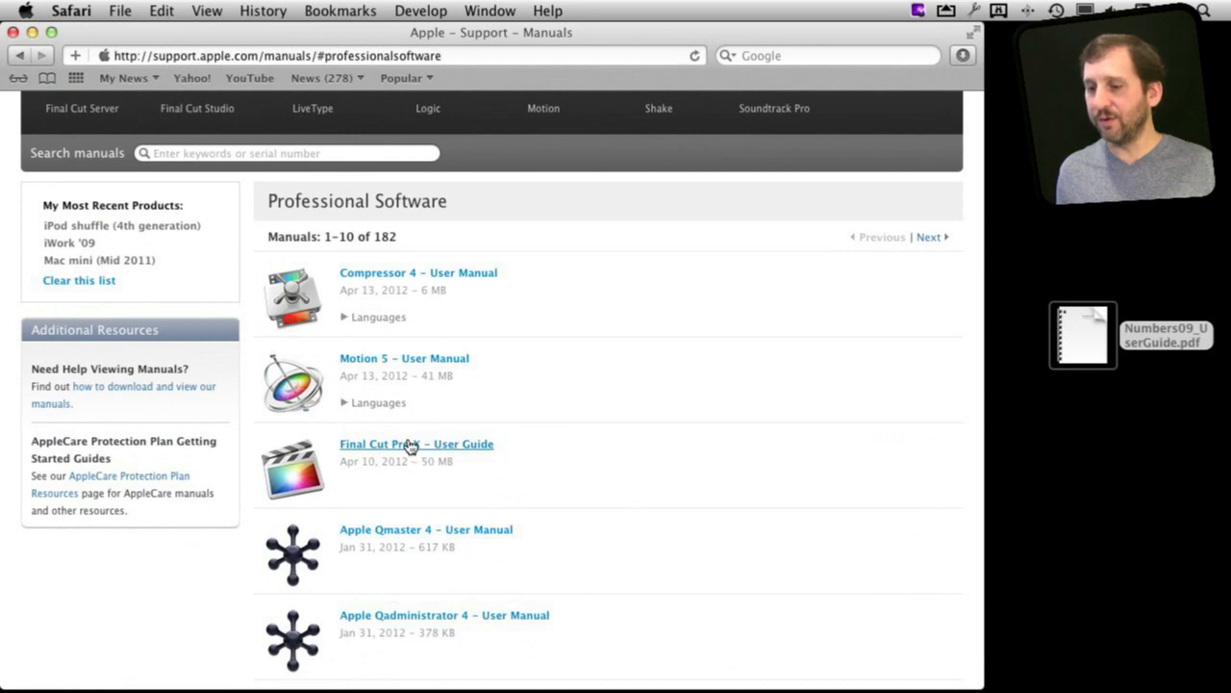
click(416, 443)
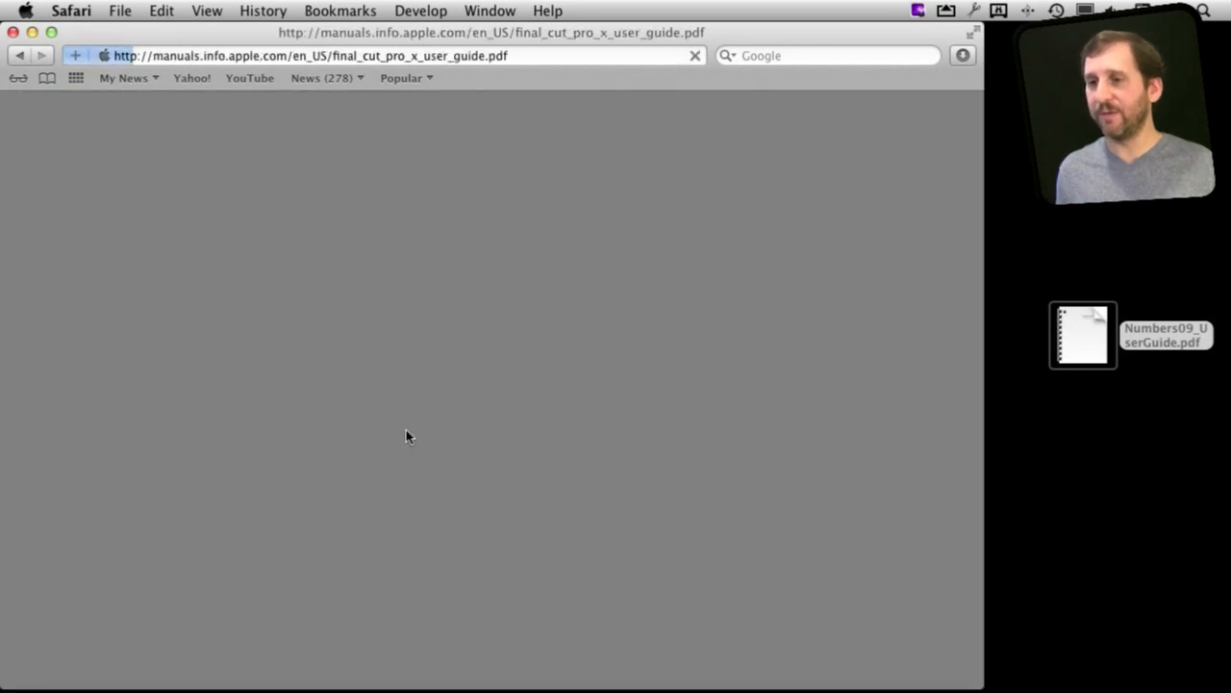